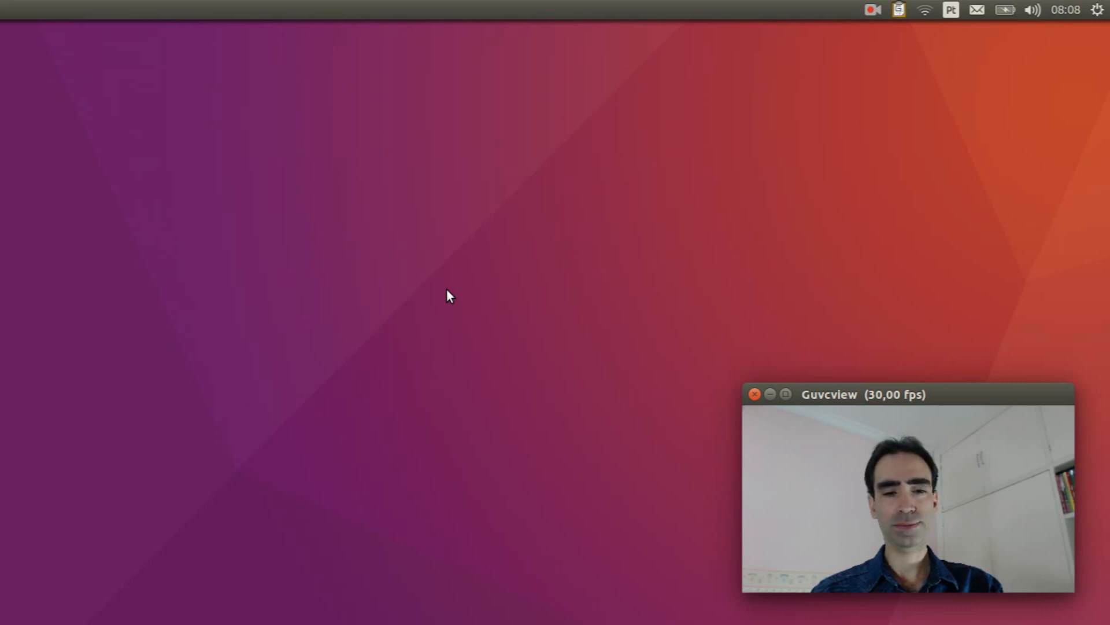
pyautogui.moveTo(187, 264)
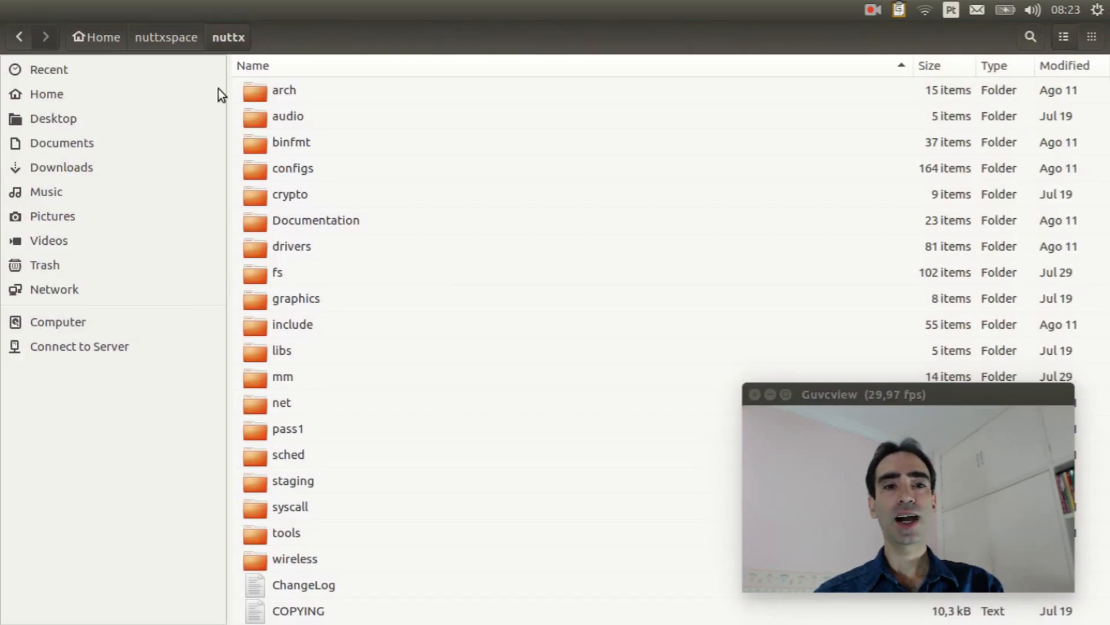
pyautogui.doubleClick(283, 90)
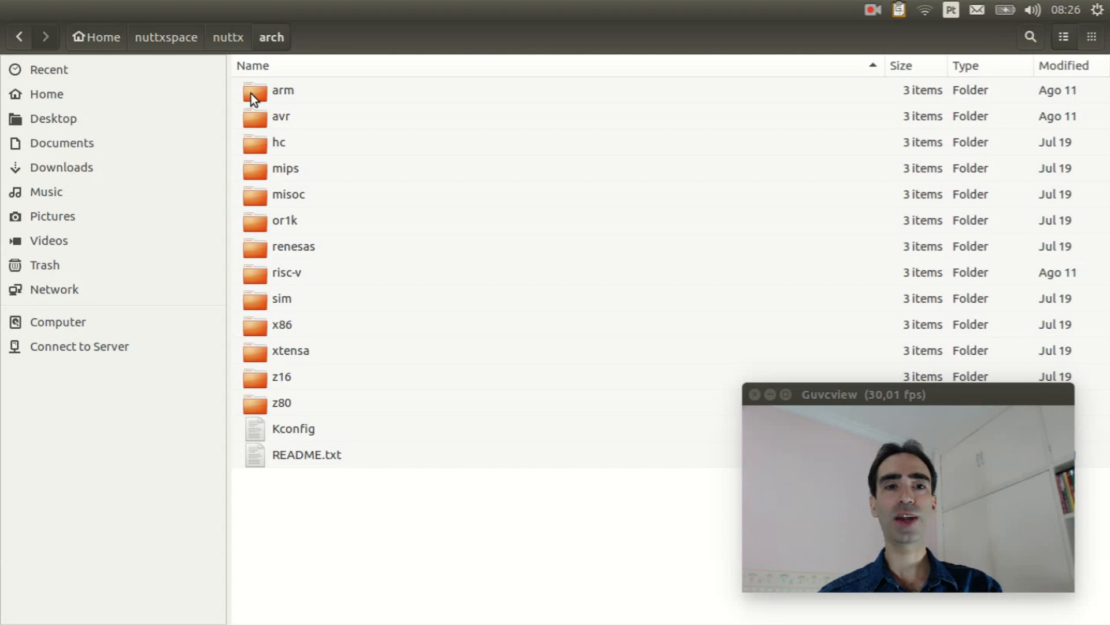
pyautogui.doubleClick(282, 90)
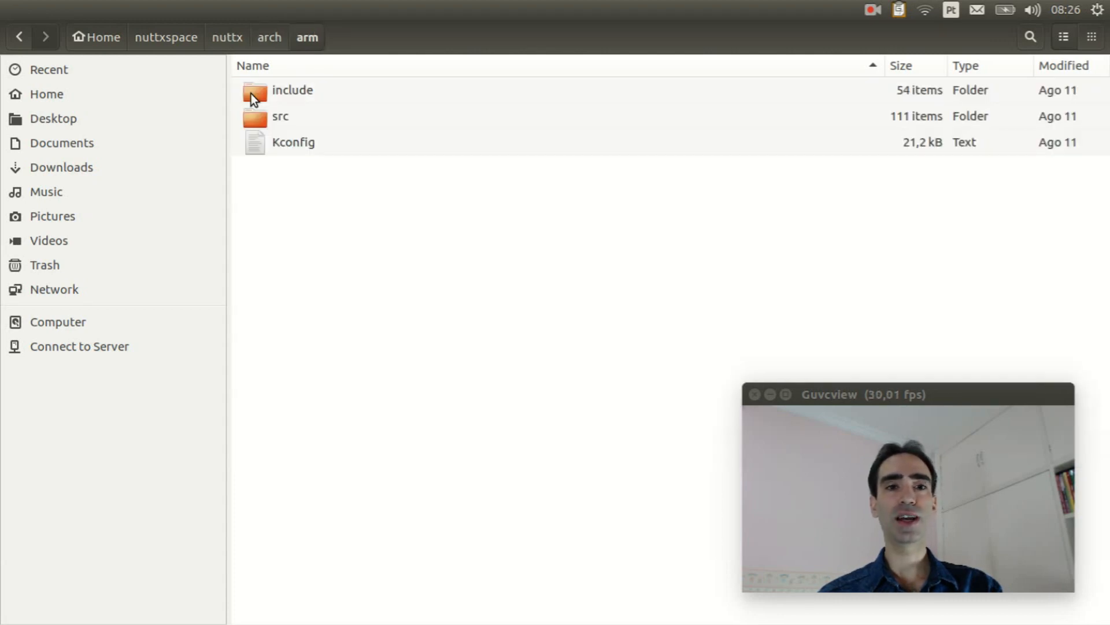
pyautogui.doubleClick(280, 115)
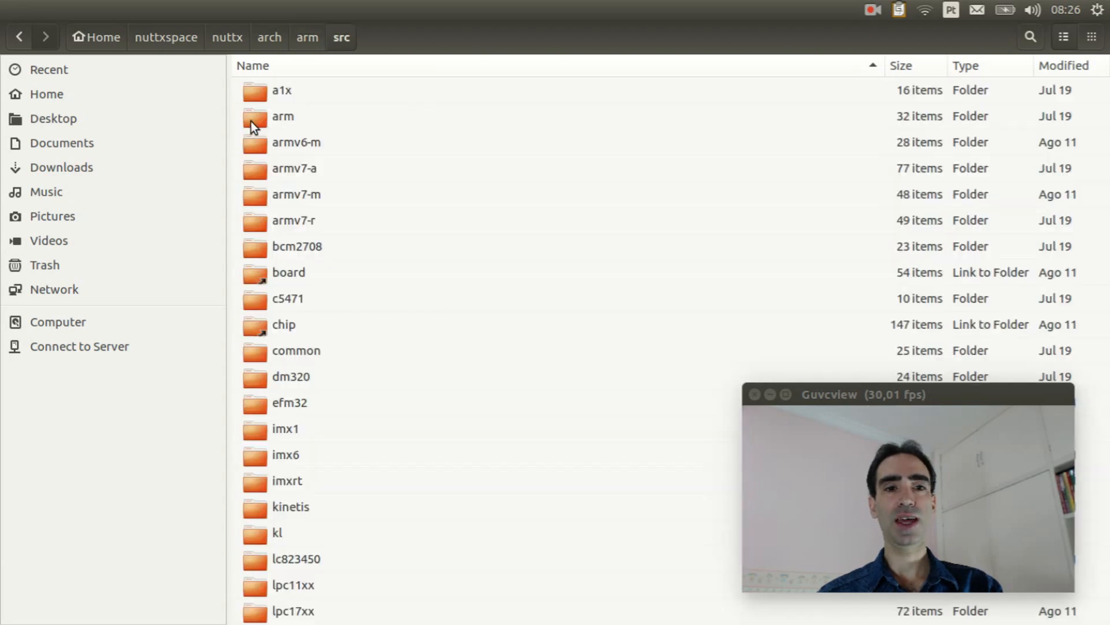
pyautogui.scroll(-3)
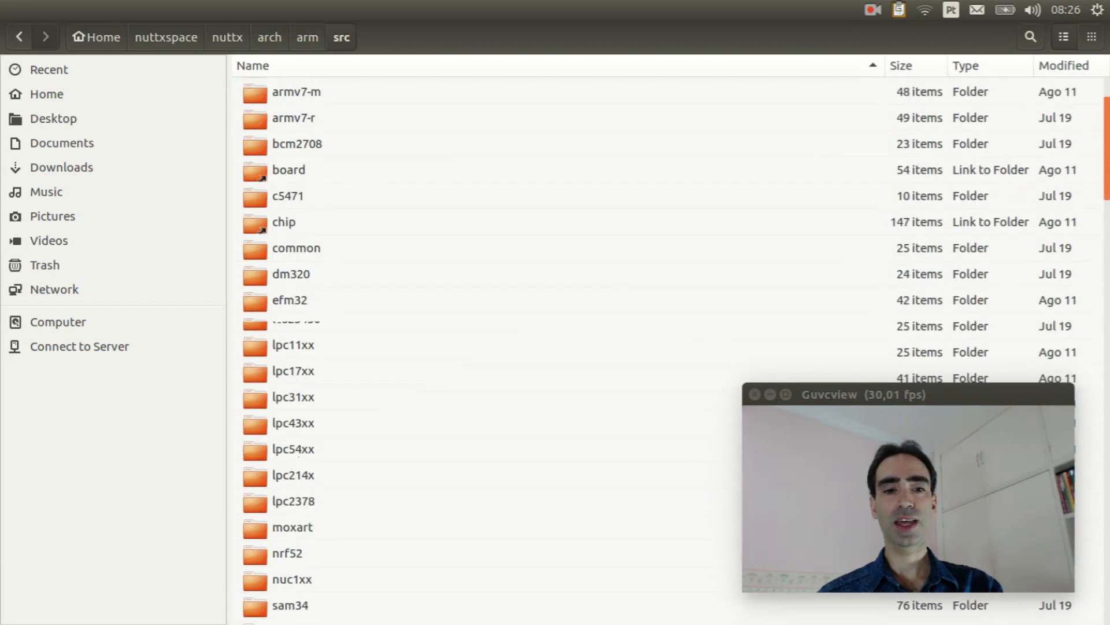
pyautogui.scroll(-3)
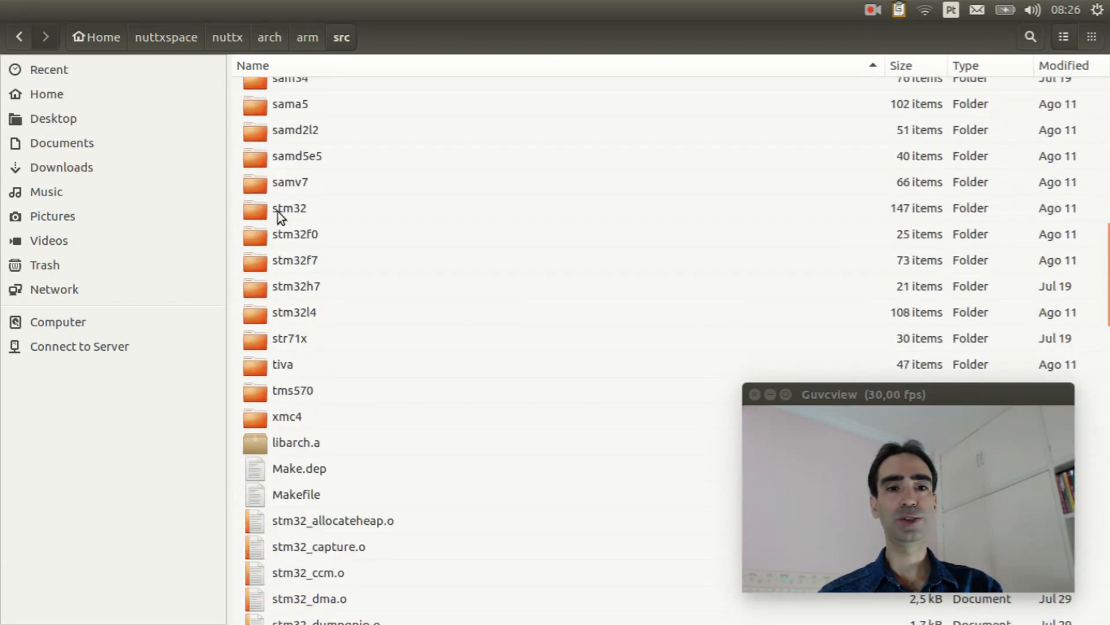
pyautogui.doubleClick(289, 207)
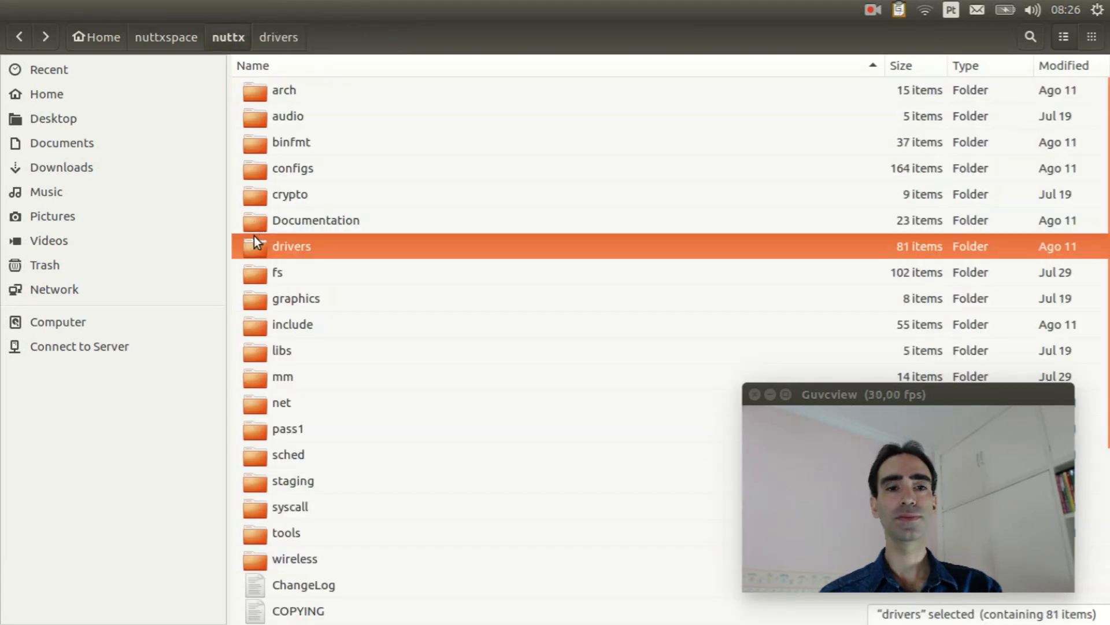
pyautogui.doubleClick(292, 245)
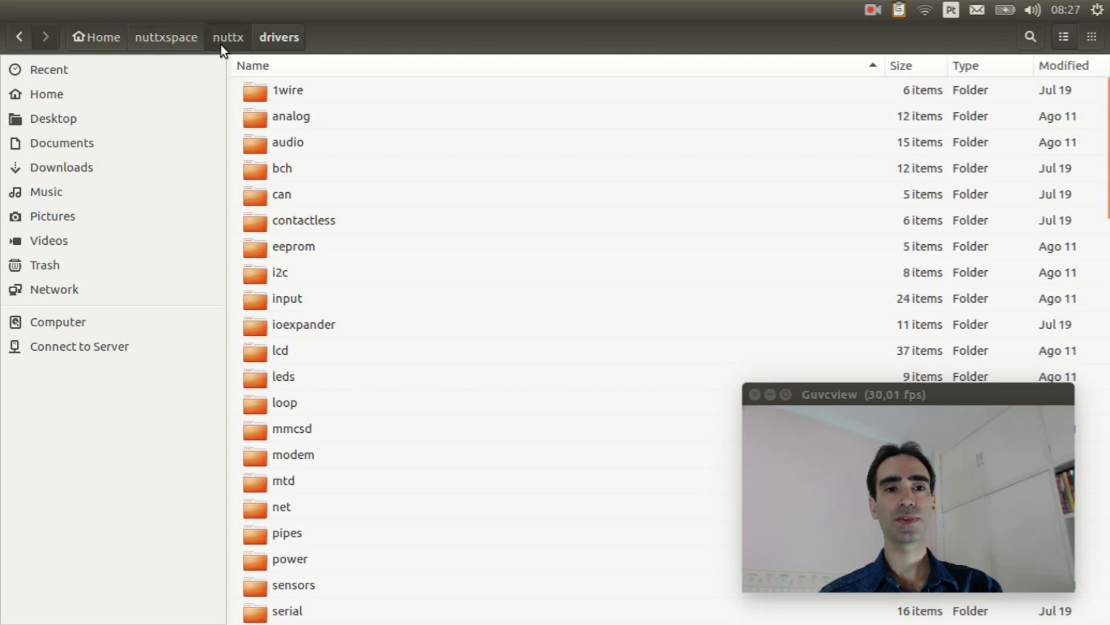
pyautogui.click(228, 37)
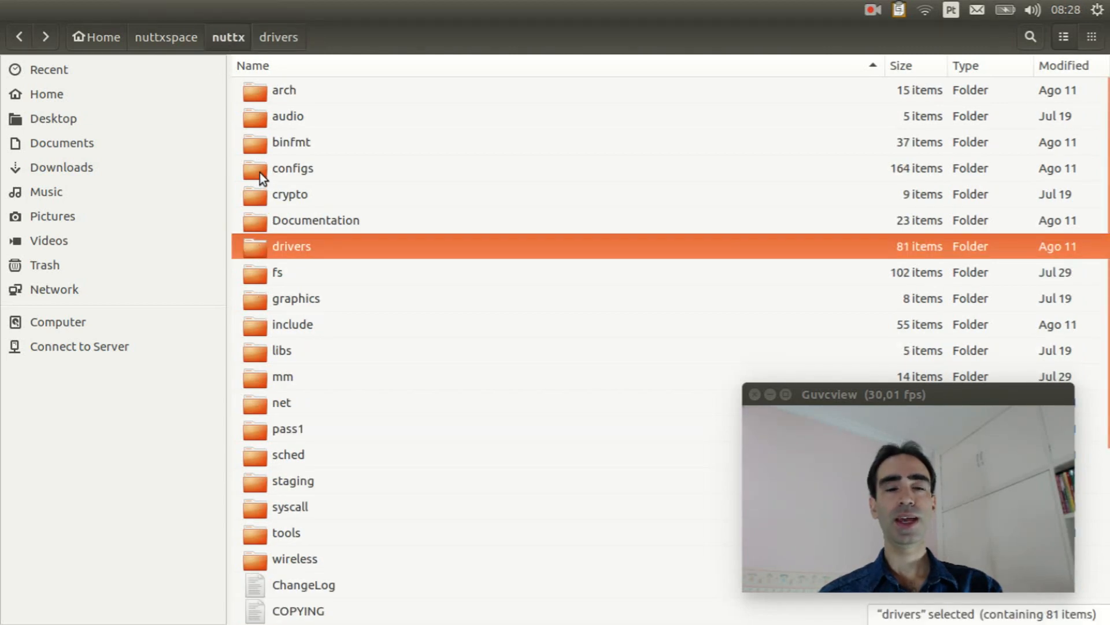
# - Navigate from configs into the stm32f4discovery board folder listing nsh, usbnsh and src
pyautogui.doubleClick(291, 167)
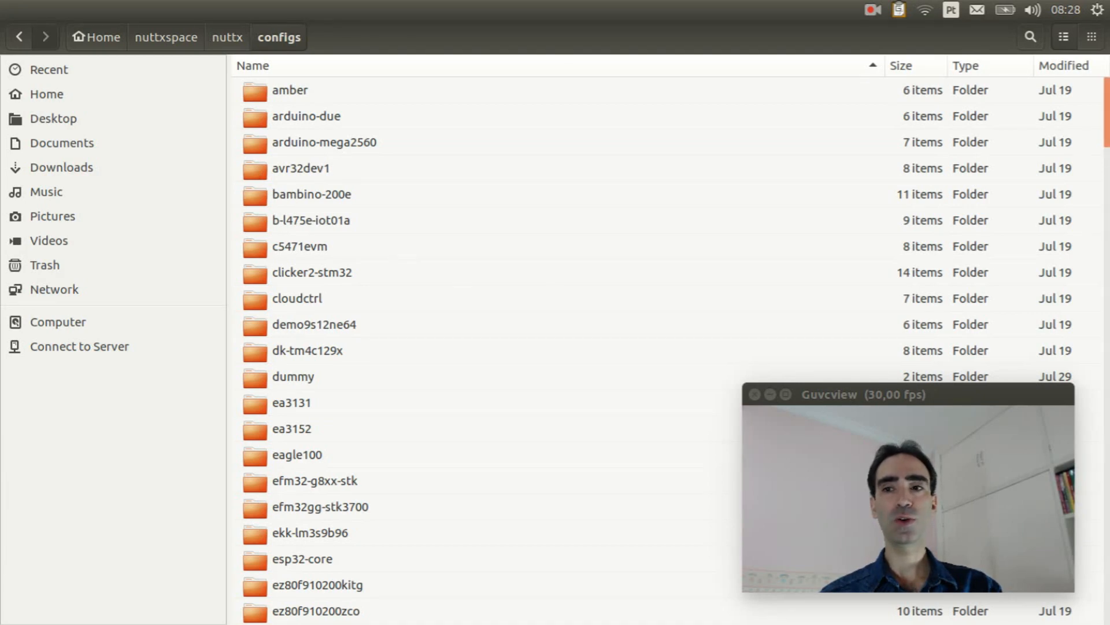
pyautogui.scroll(-3)
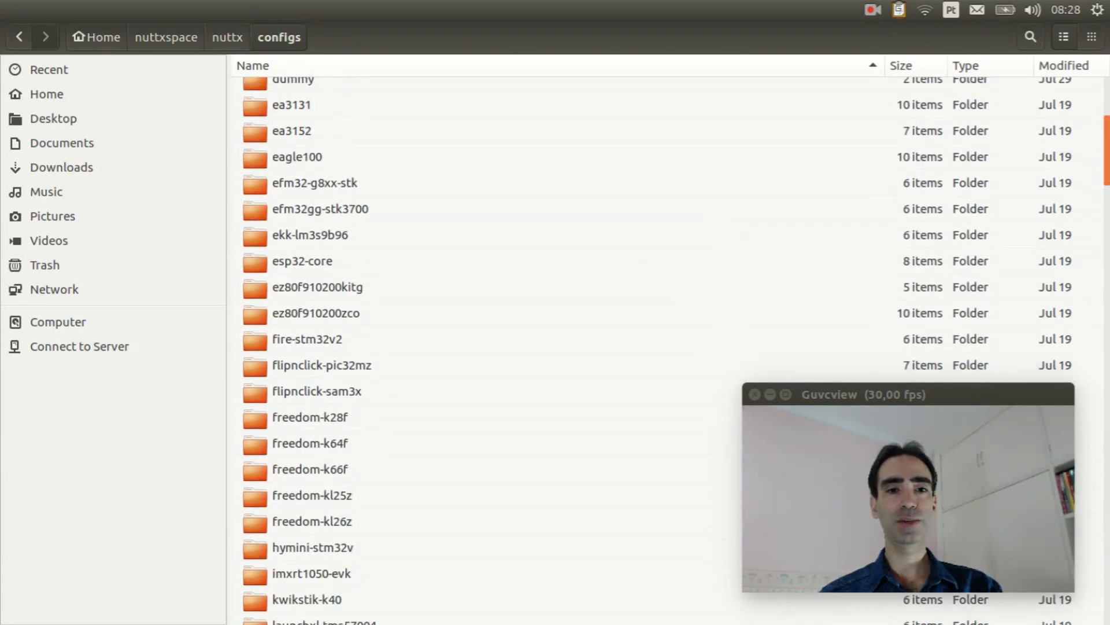
pyautogui.scroll(-3)
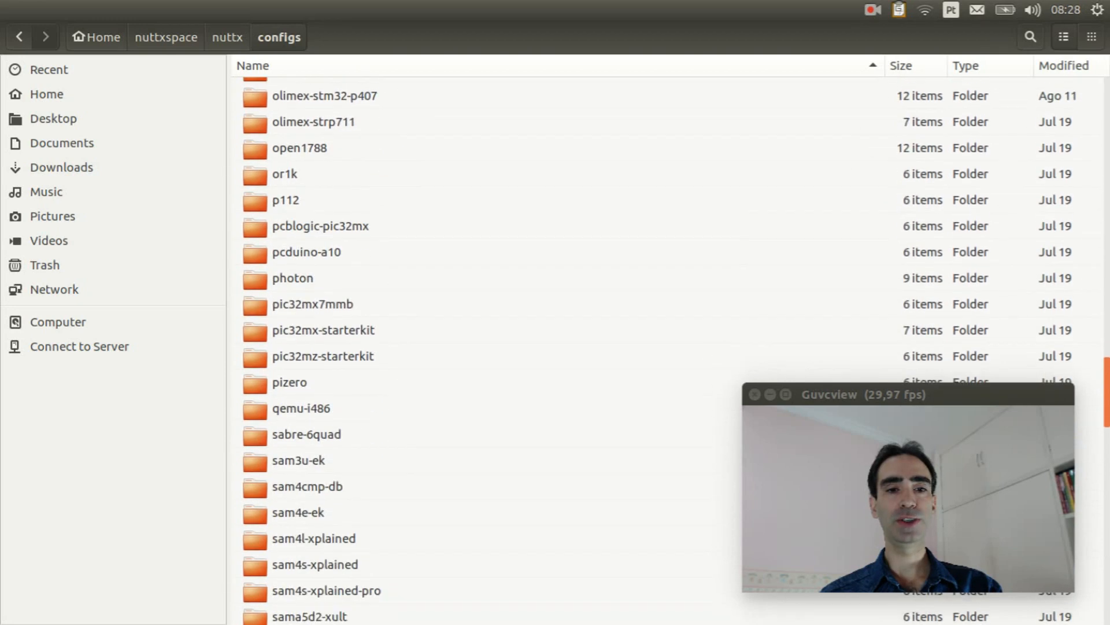
pyautogui.scroll(-3)
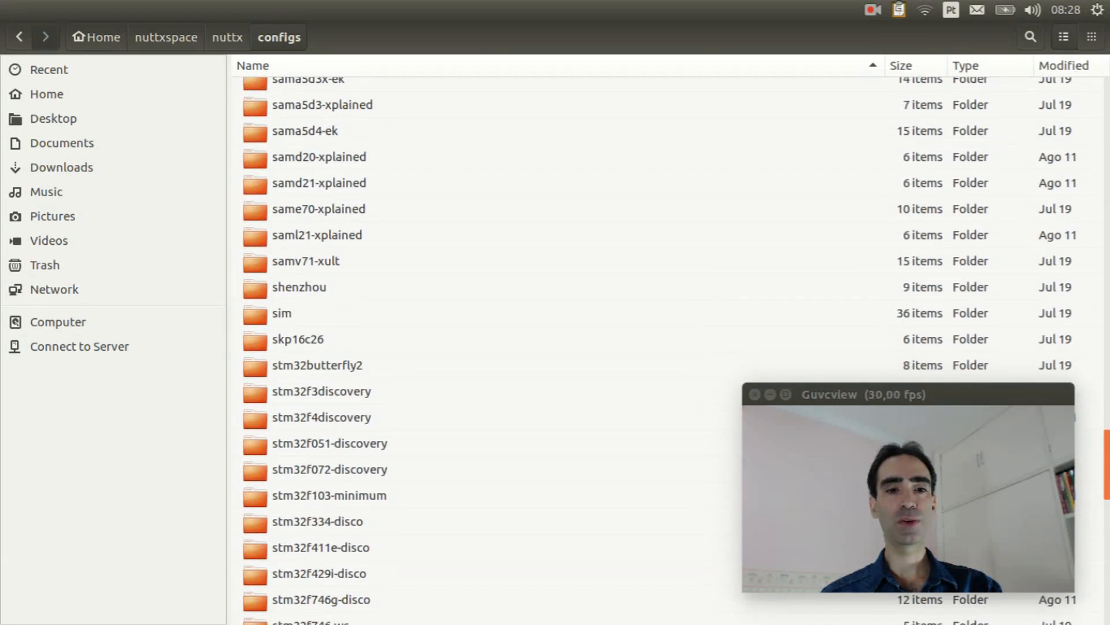
pyautogui.click(321, 373)
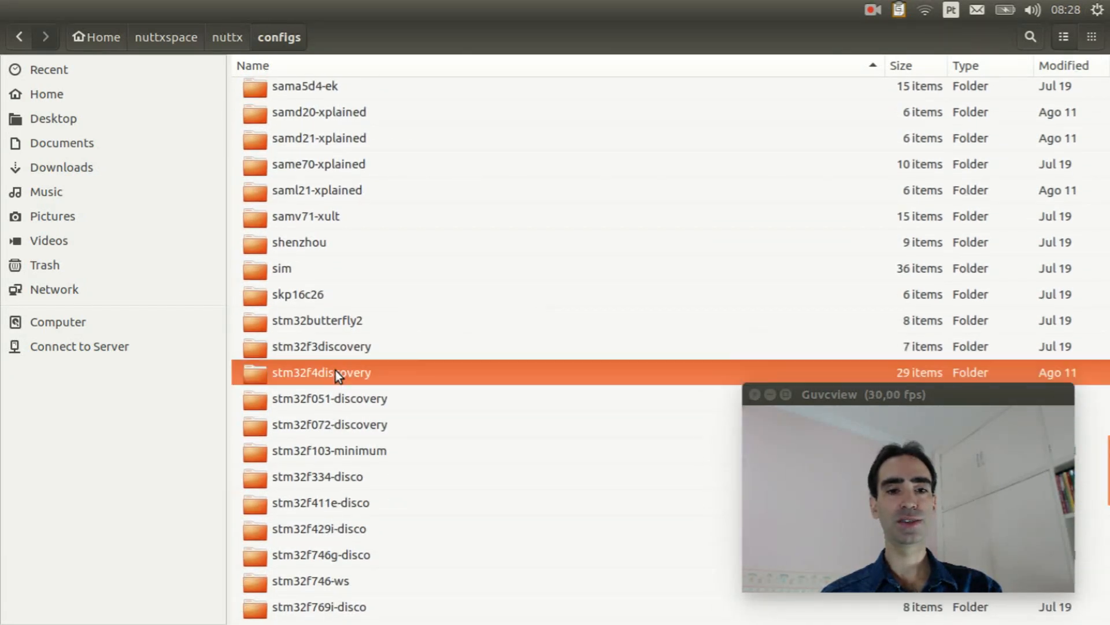
pyautogui.doubleClick(321, 371)
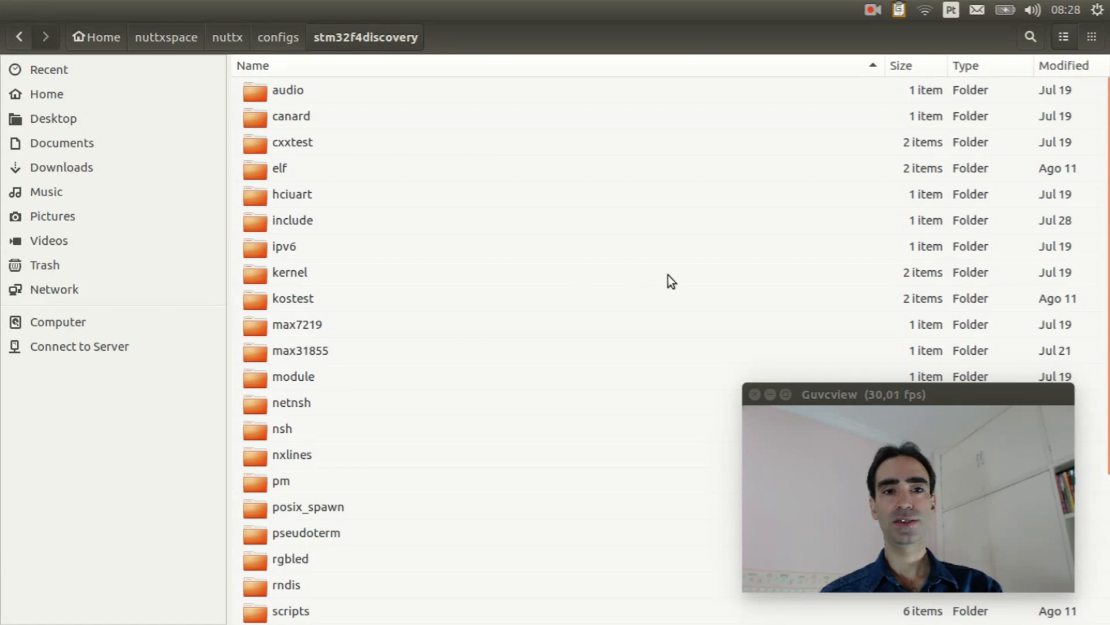
pyautogui.scroll(-3)
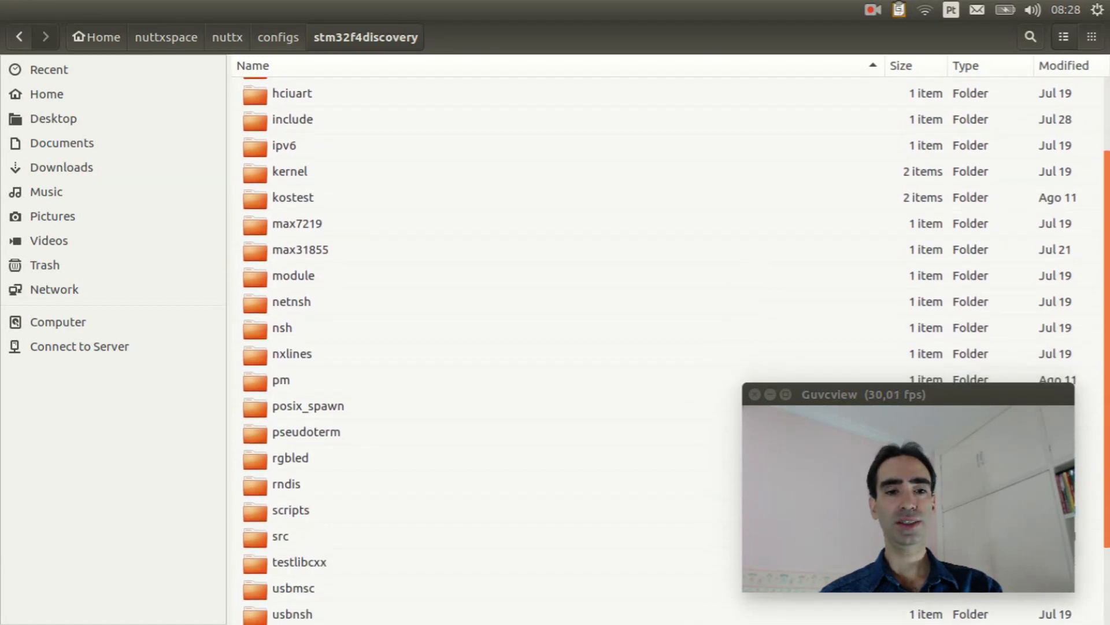
pyautogui.scroll(-3)
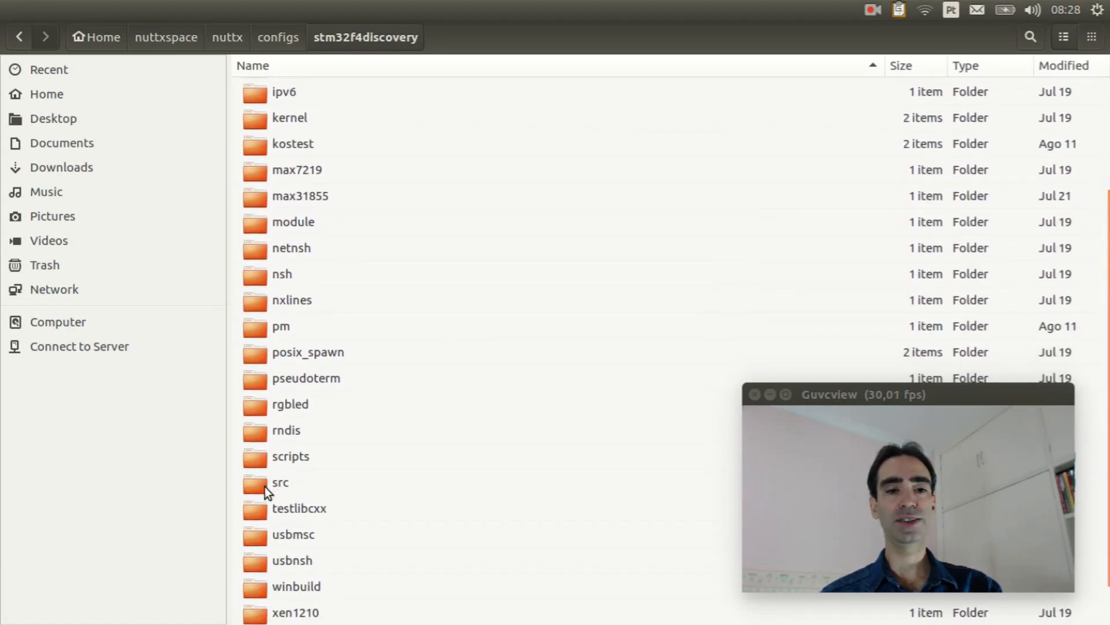
# - Enter the board's src folder and select stm32_bmp180.c among the stm32 source files
pyautogui.doubleClick(280, 482)
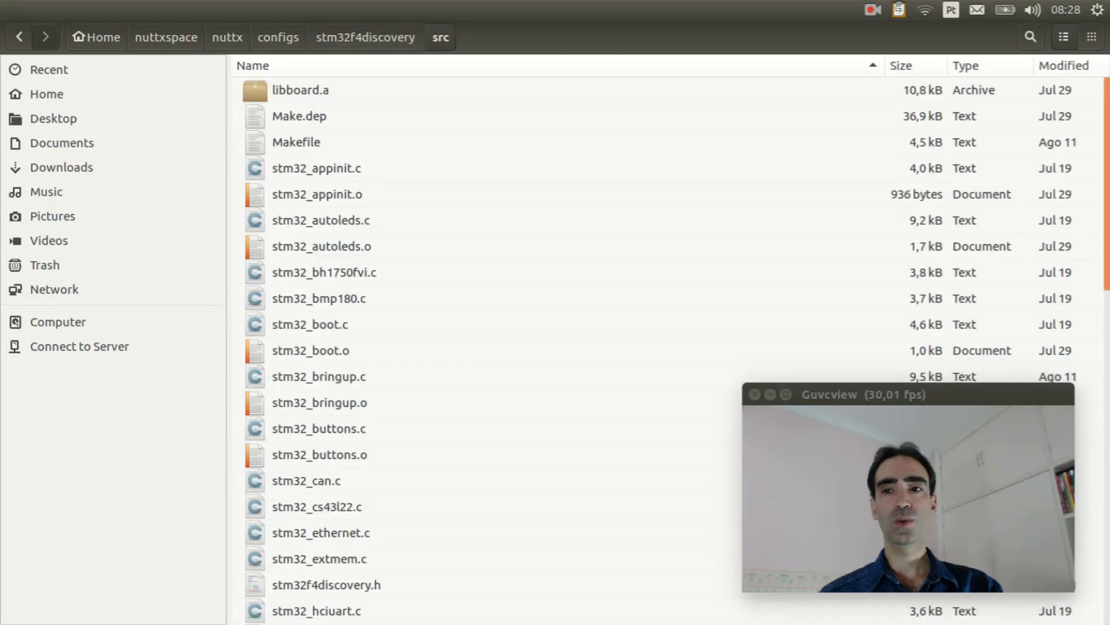
pyautogui.scroll(-3)
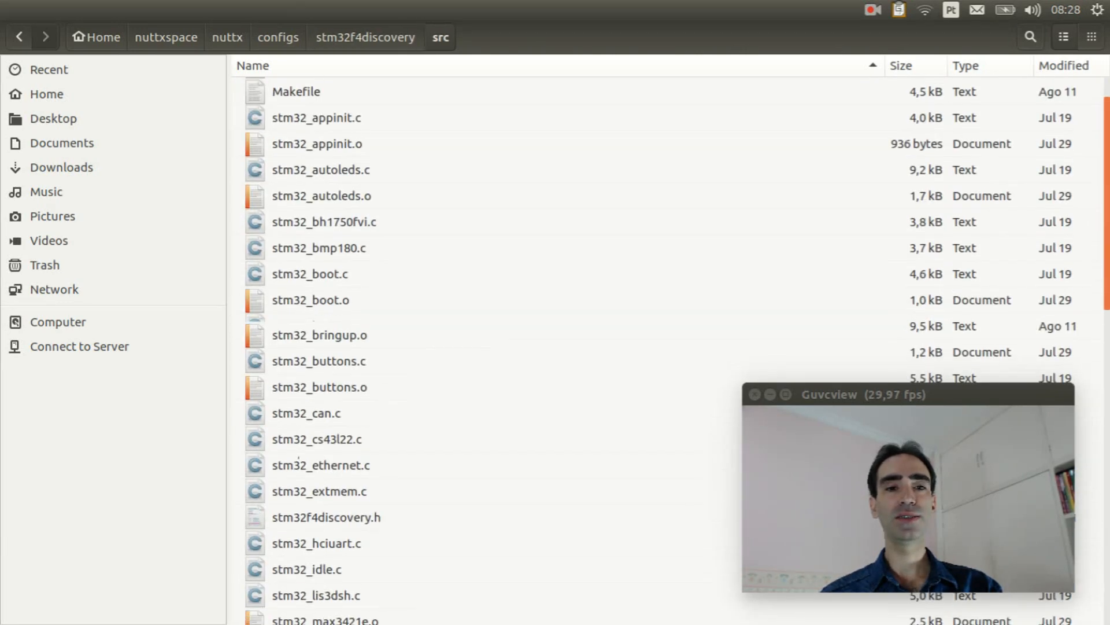
pyautogui.scroll(-3)
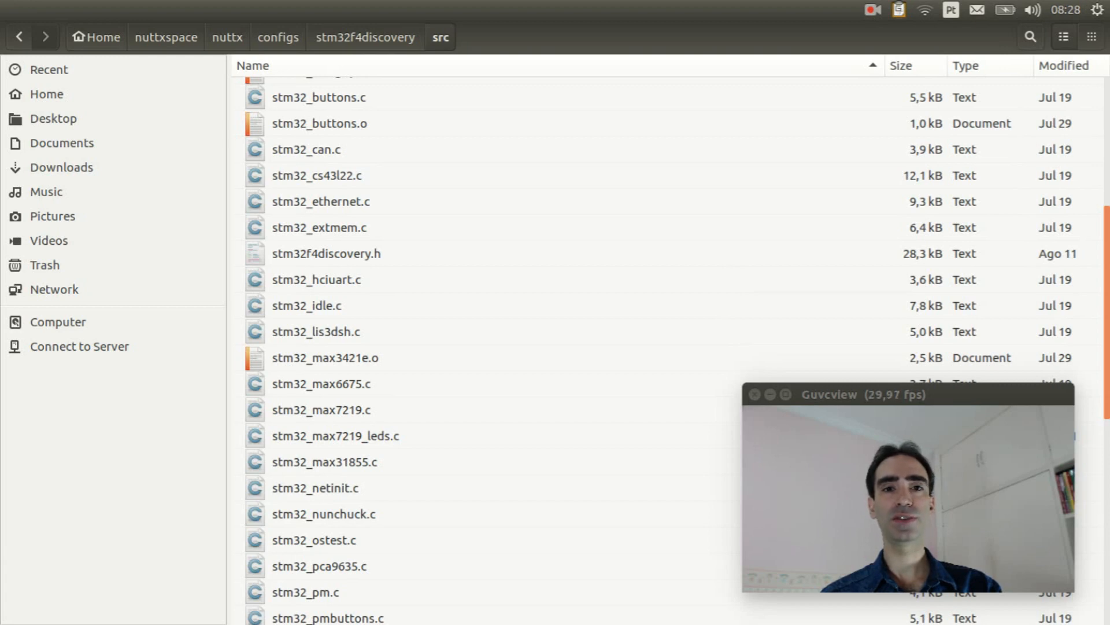
pyautogui.scroll(-3)
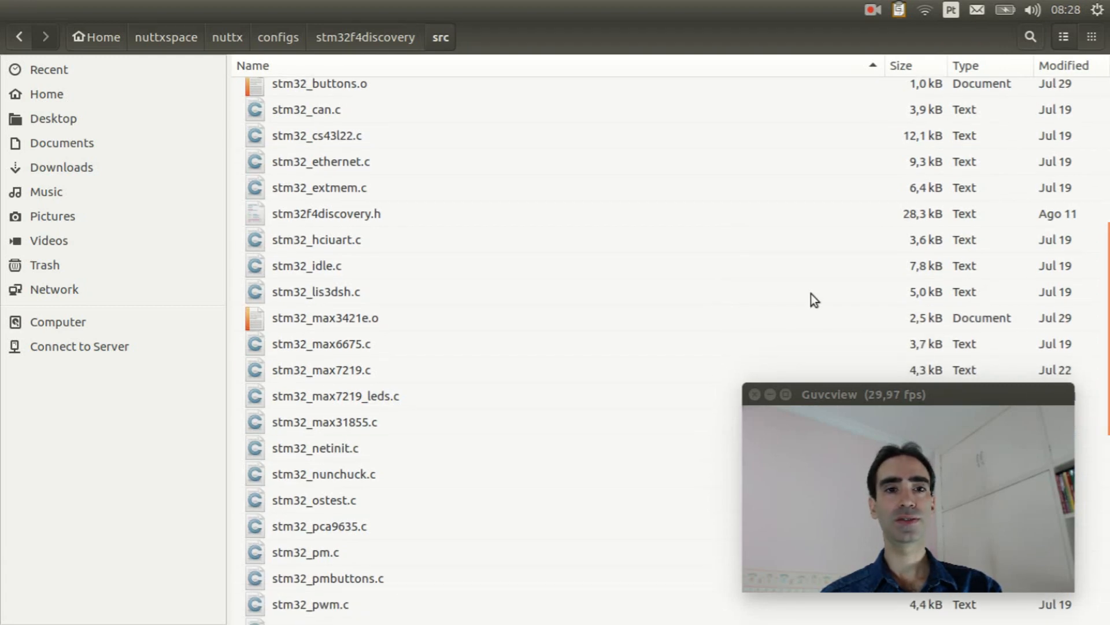
pyautogui.click(320, 299)
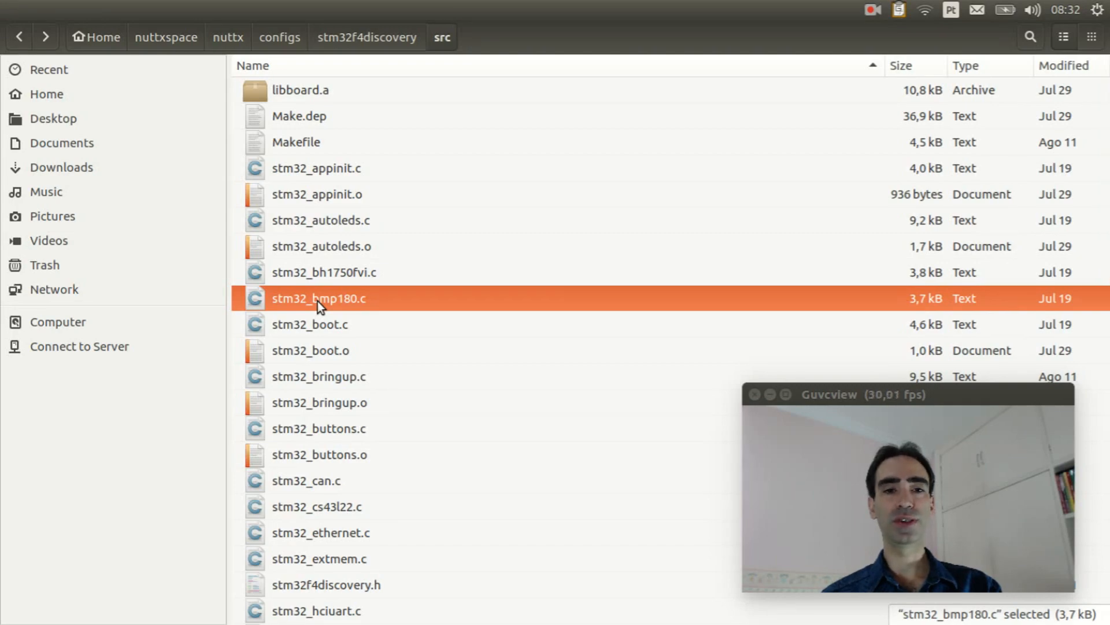
# - View stm32_bmp180.c in gedit at the stm32_bmp180initialize I2C setup and sensor registration
pyautogui.doubleClick(319, 299)
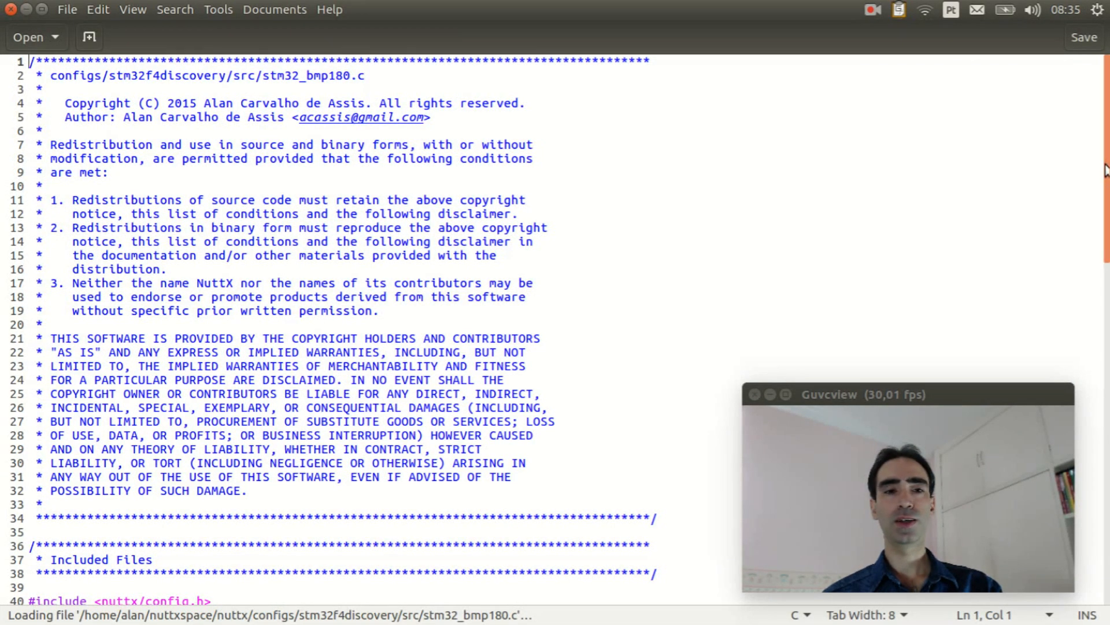
pyautogui.scroll(-3)
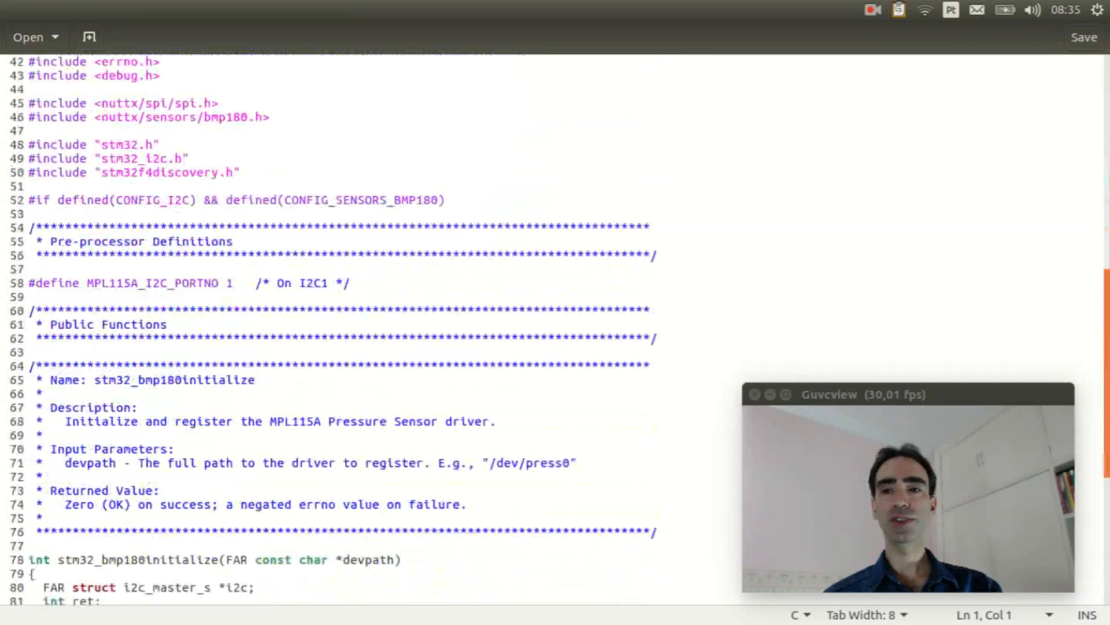
pyautogui.scroll(-3)
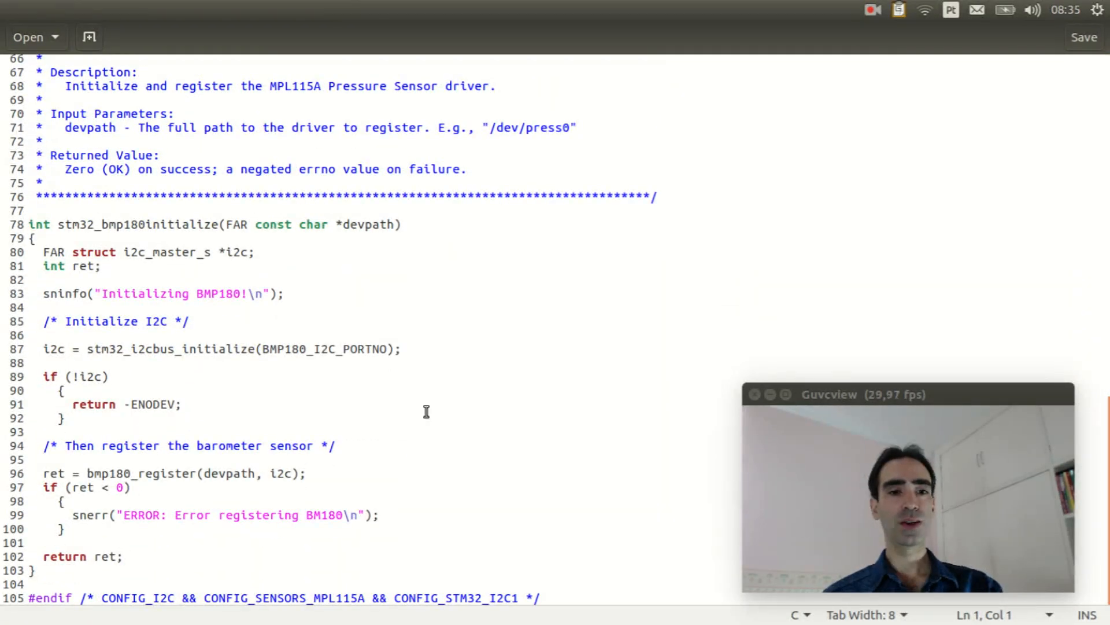
pyautogui.moveTo(86, 350)
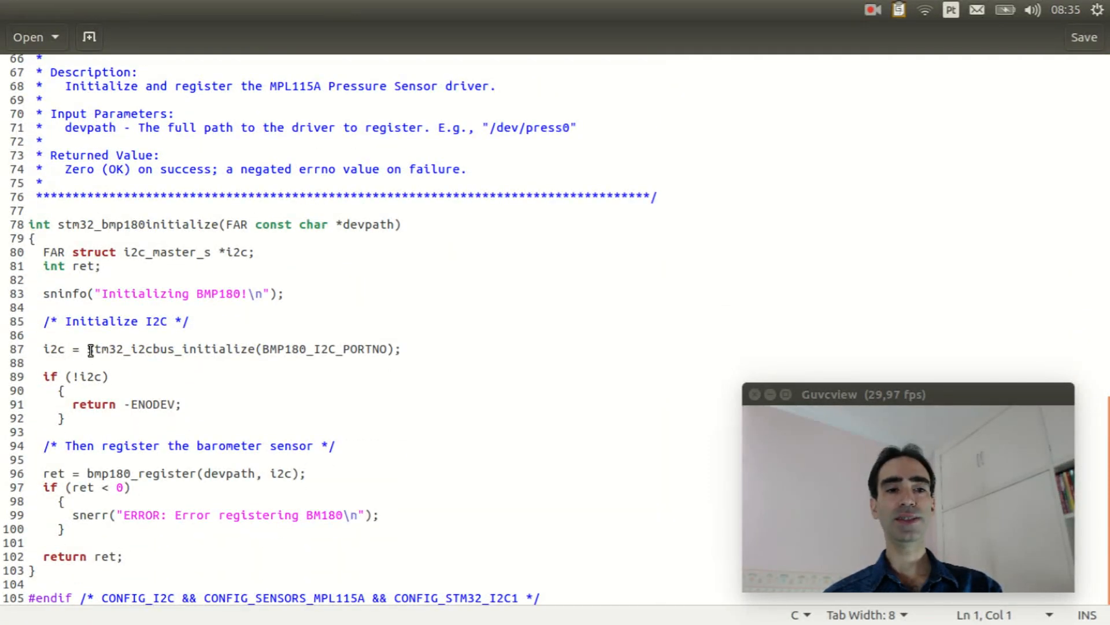